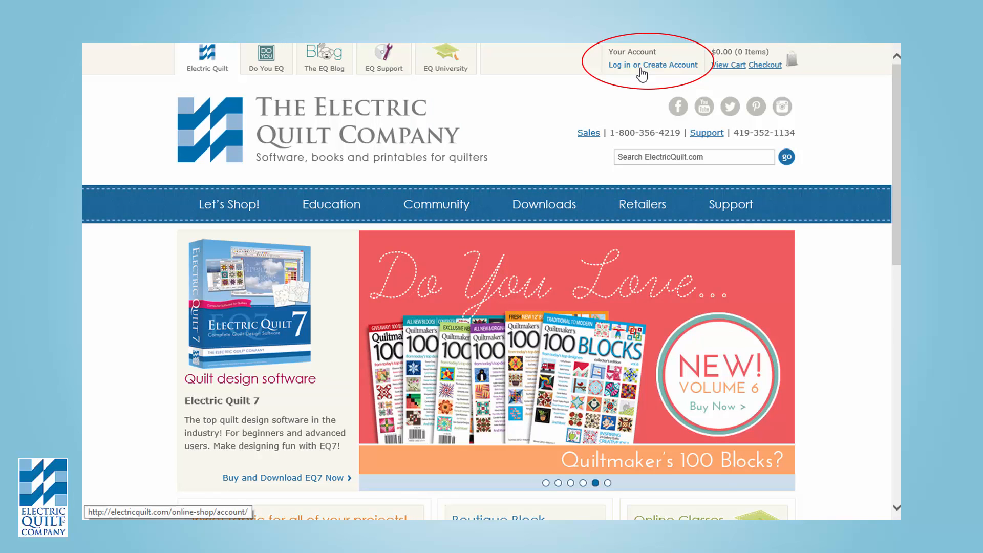
# Sign in to the ElectricQuilt.com account with the saved login name and password
pyautogui.click(652, 65)
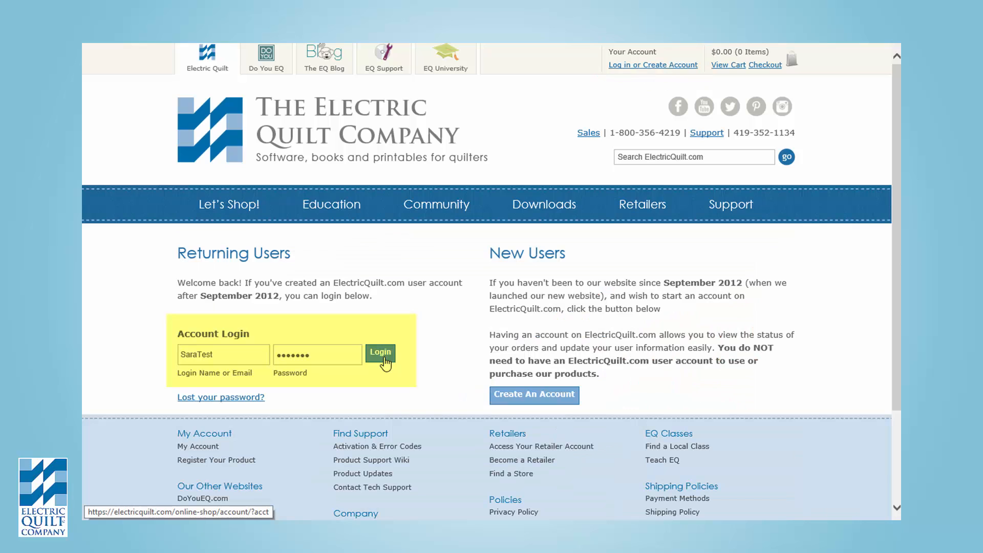
pyautogui.click(380, 352)
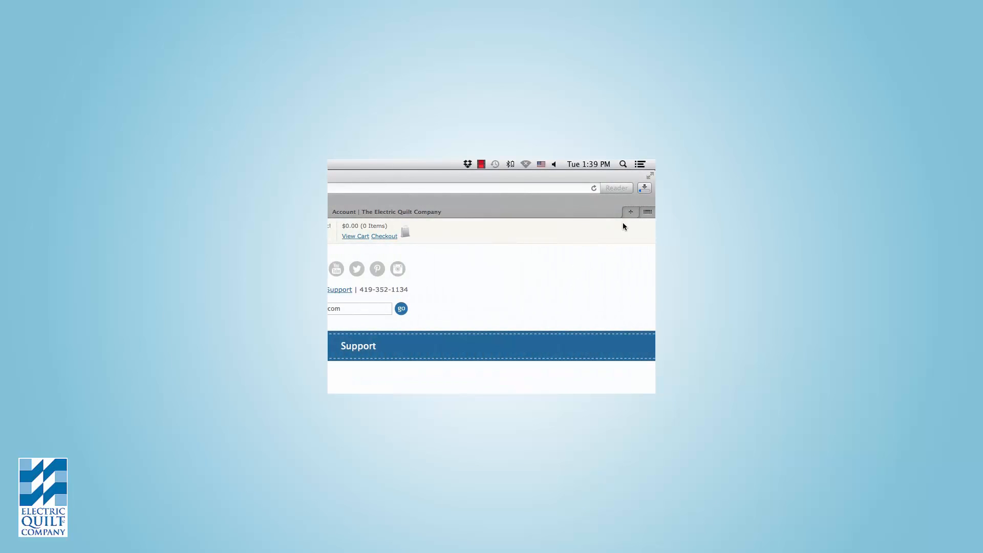
# Reveal the downloaded Electric_Quilt_7.dmg in the Finder Downloads folder
pyautogui.click(644, 188)
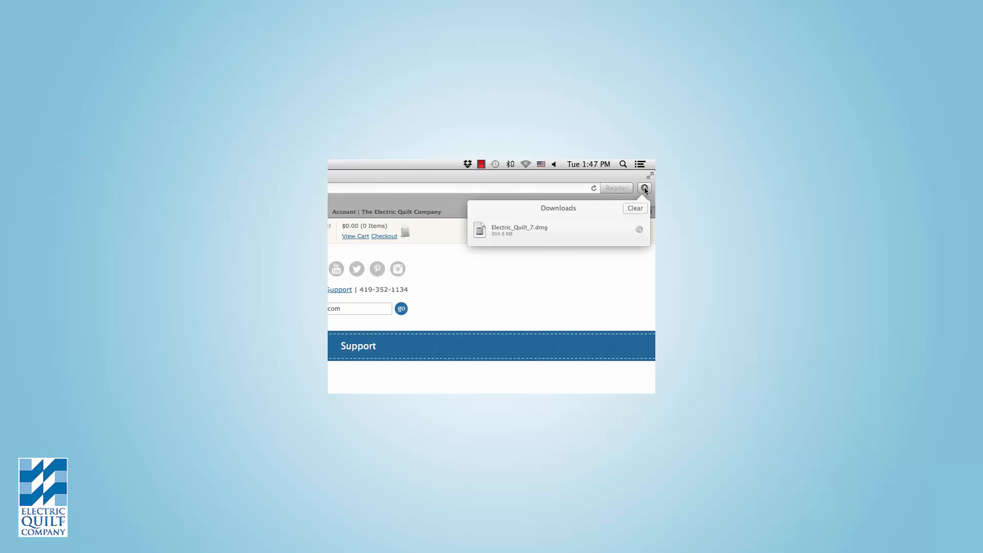
pyautogui.moveTo(582, 233)
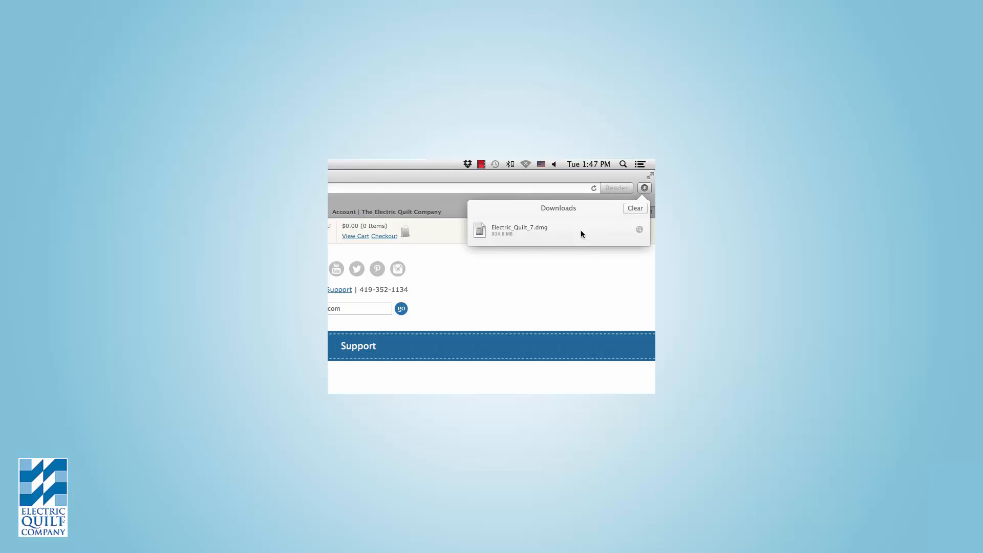
pyautogui.moveTo(639, 230)
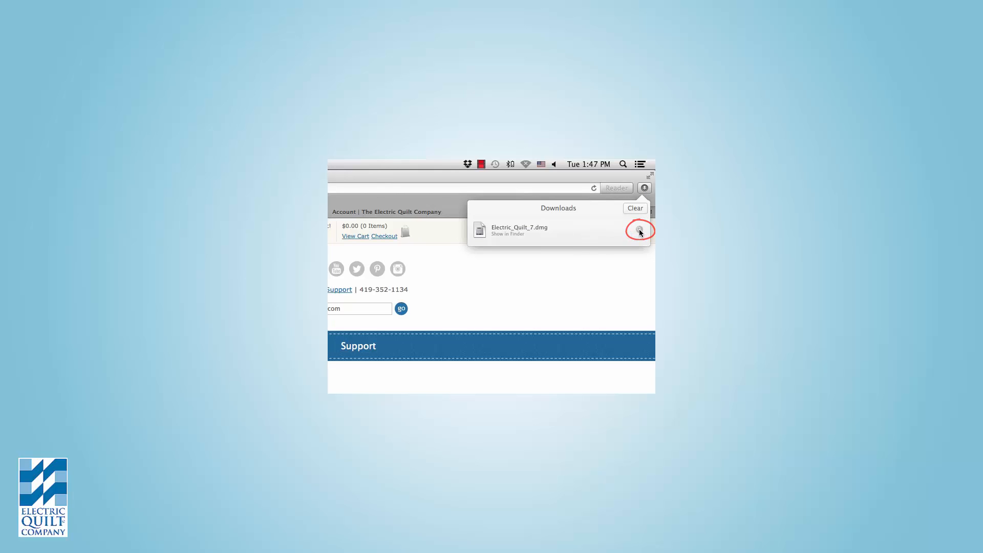
pyautogui.click(639, 230)
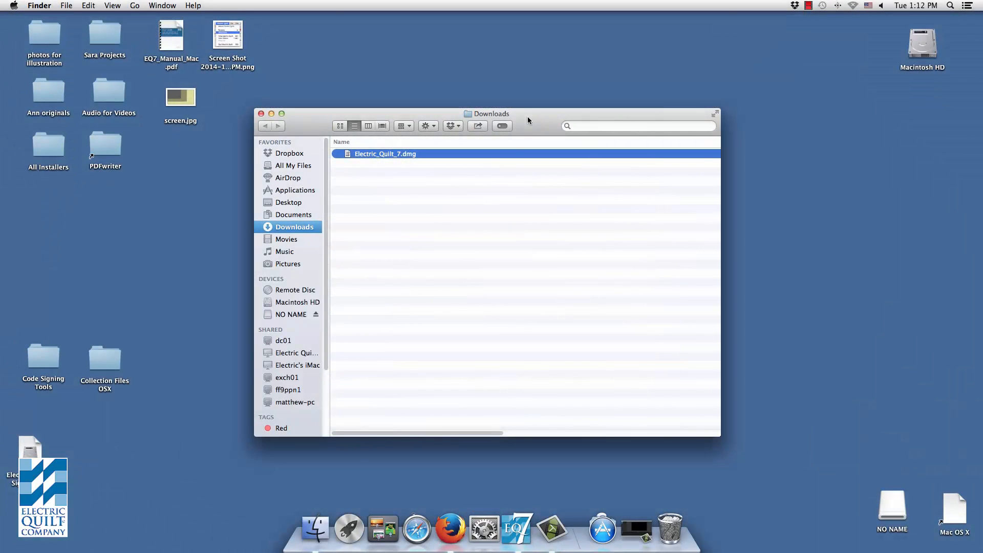
pyautogui.moveTo(408, 155)
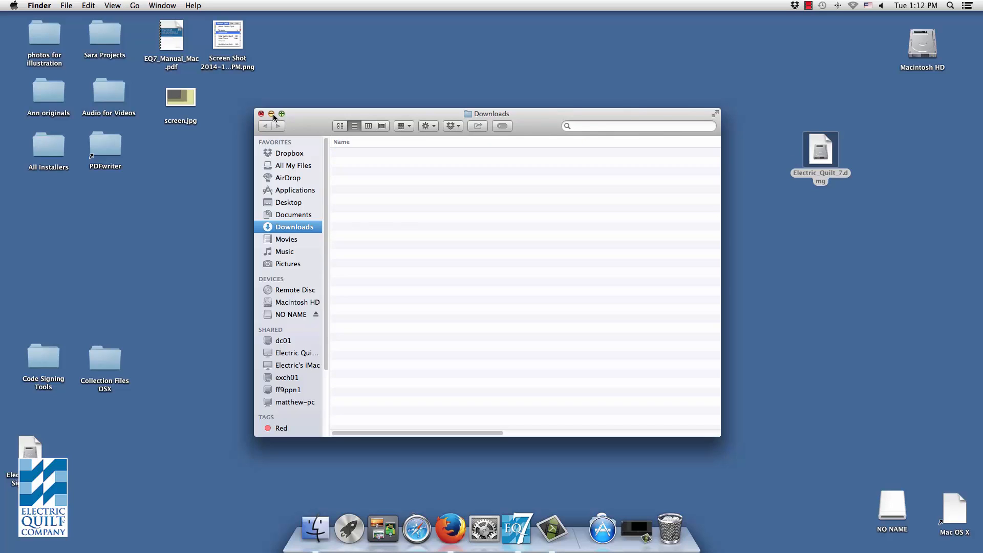
# Mount Electric_Quilt_7.dmg from the desktop to show the EQ7 installer window
pyautogui.click(262, 114)
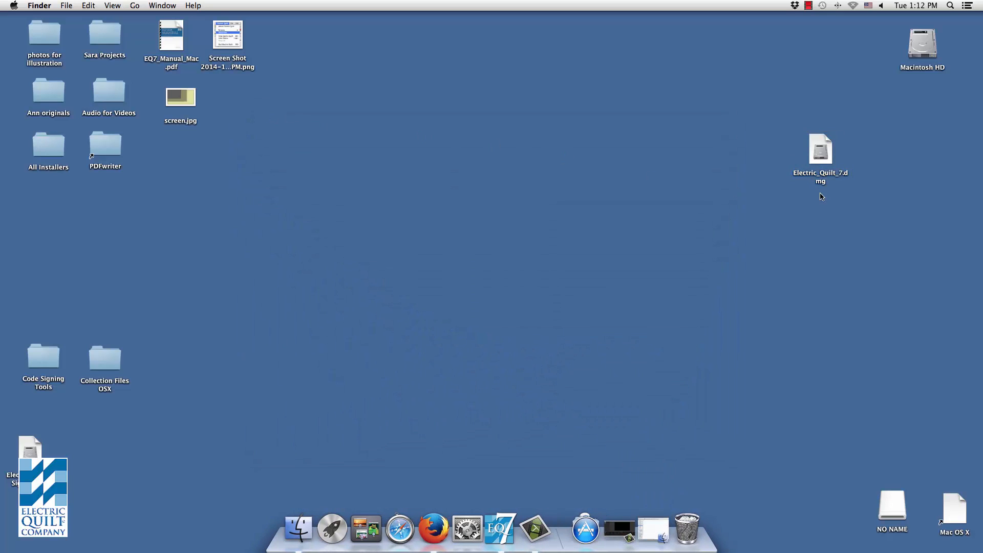
pyautogui.click(820, 151)
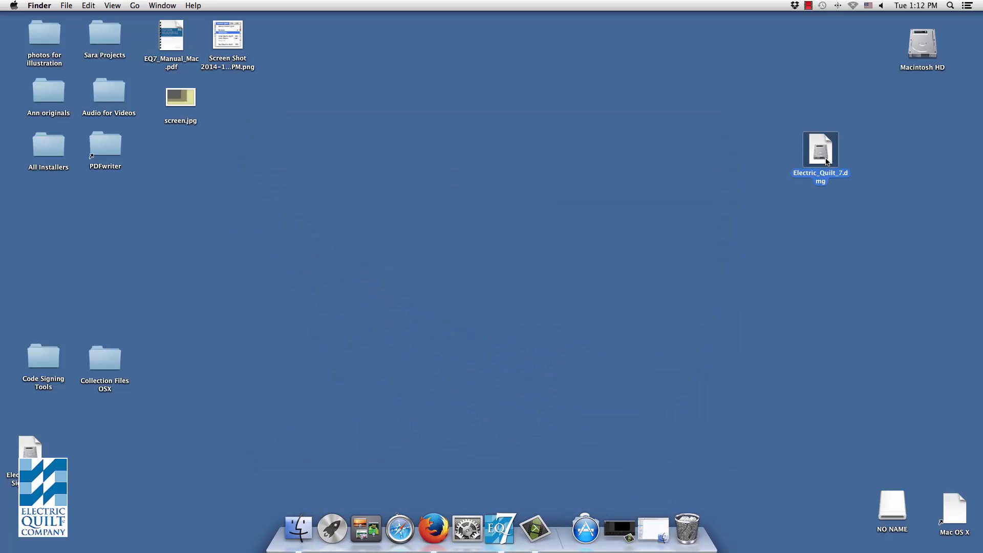
pyautogui.doubleClick(820, 150)
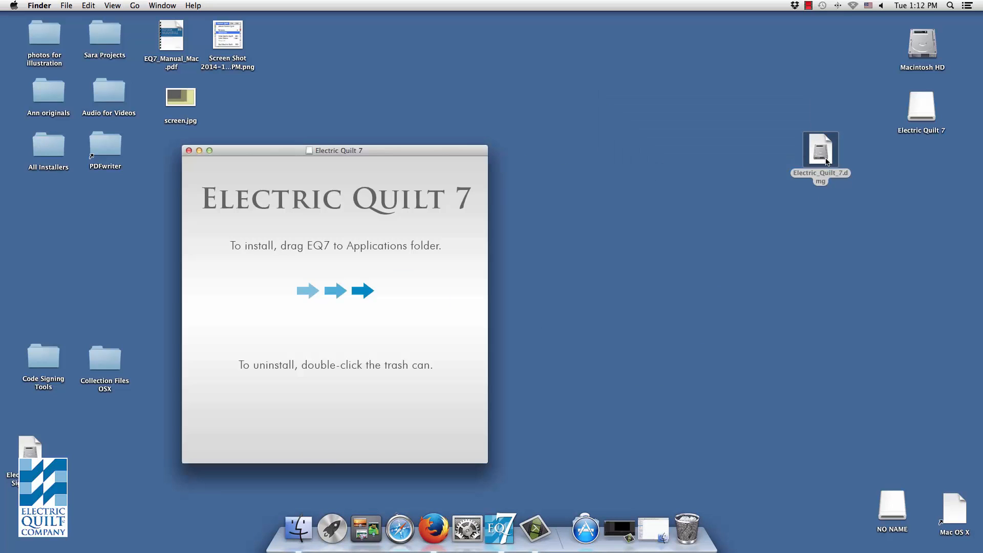
# Centre the installer window showing Electric Quilt.app, Applications and the uninstaller
pyautogui.moveTo(334, 151); pyautogui.dragTo(359, 144)
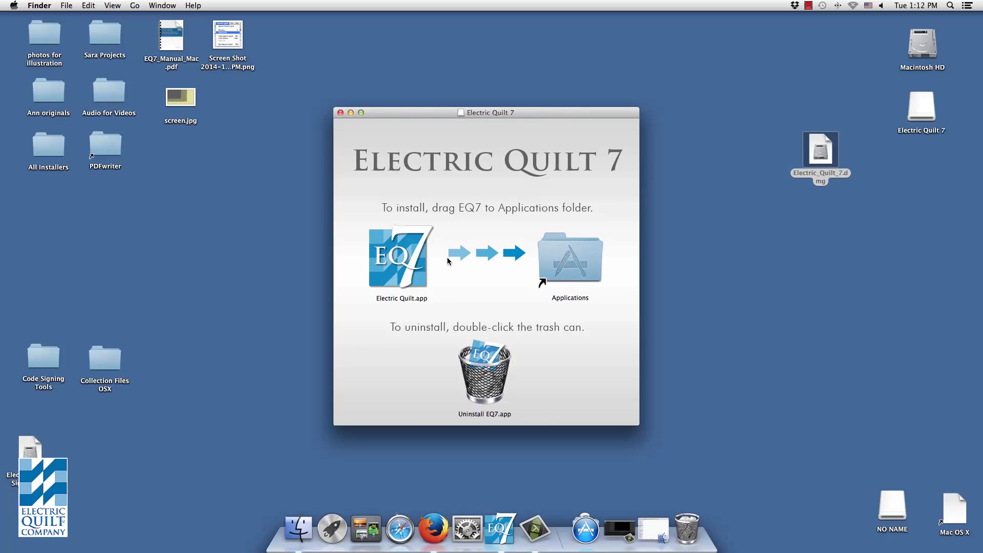
pyautogui.moveTo(536, 215)
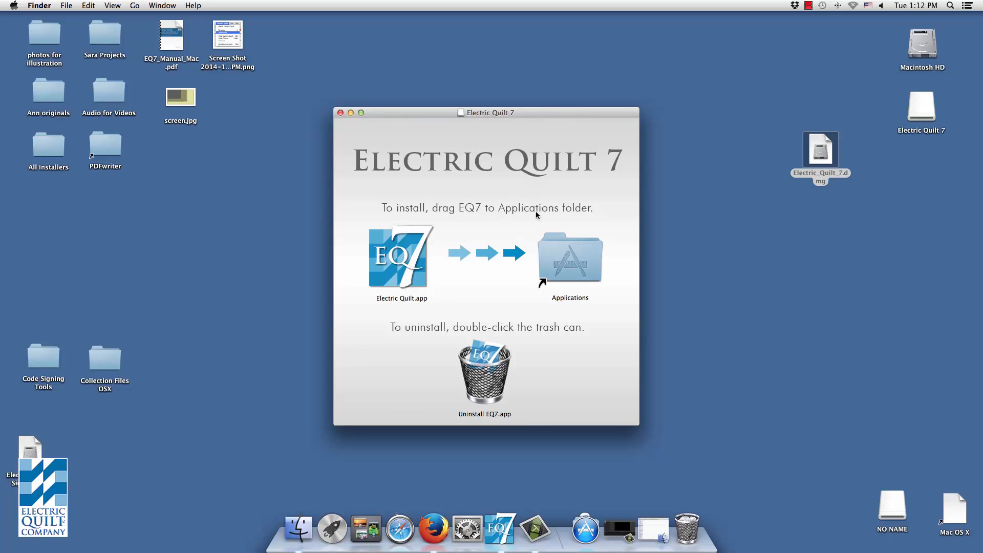
pyautogui.click(402, 256)
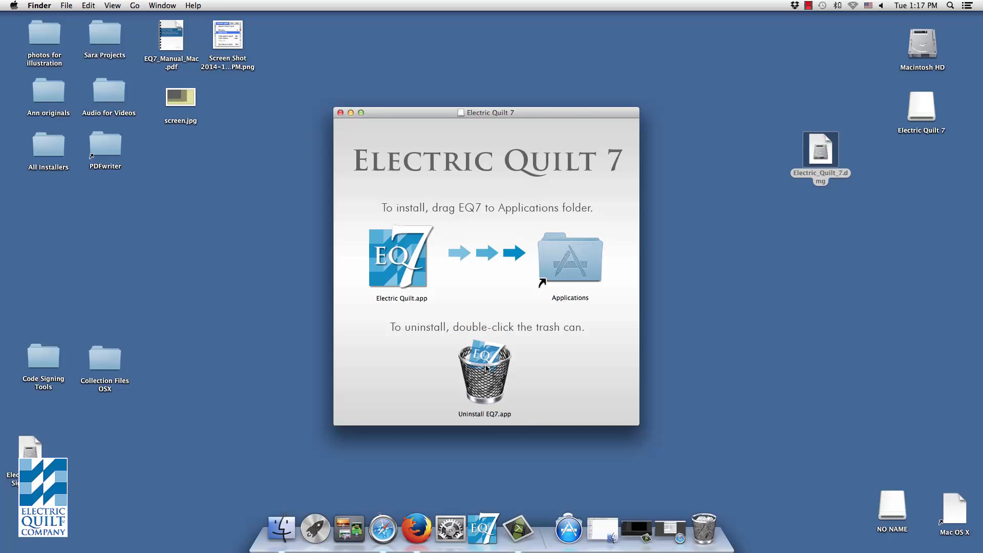
pyautogui.doubleClick(484, 372)
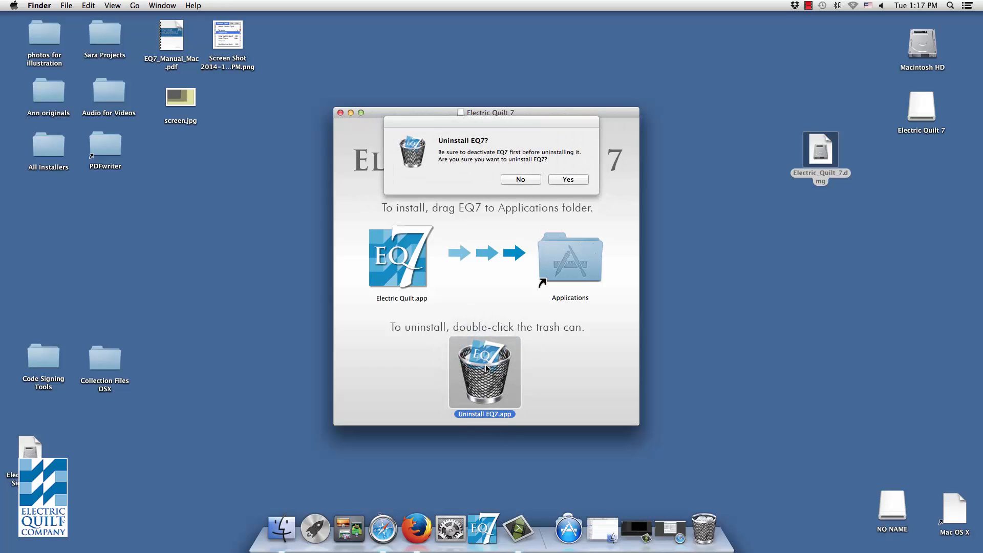
pyautogui.moveTo(472, 167)
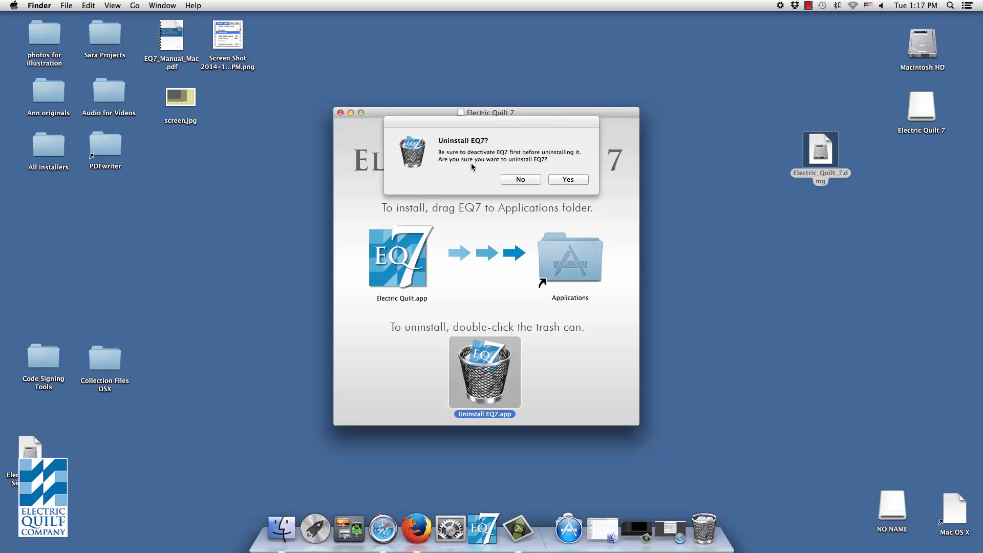
pyautogui.moveTo(499, 169)
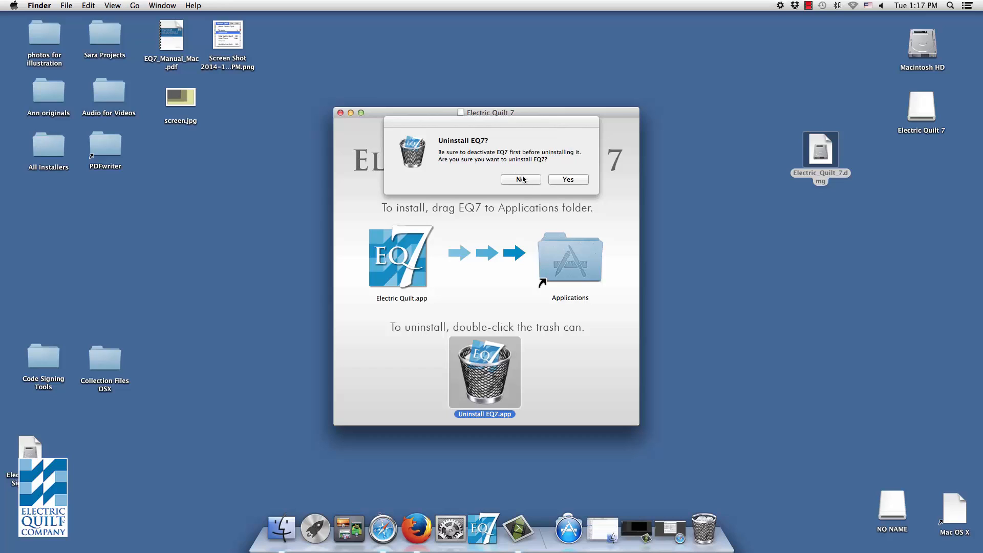
pyautogui.click(520, 179)
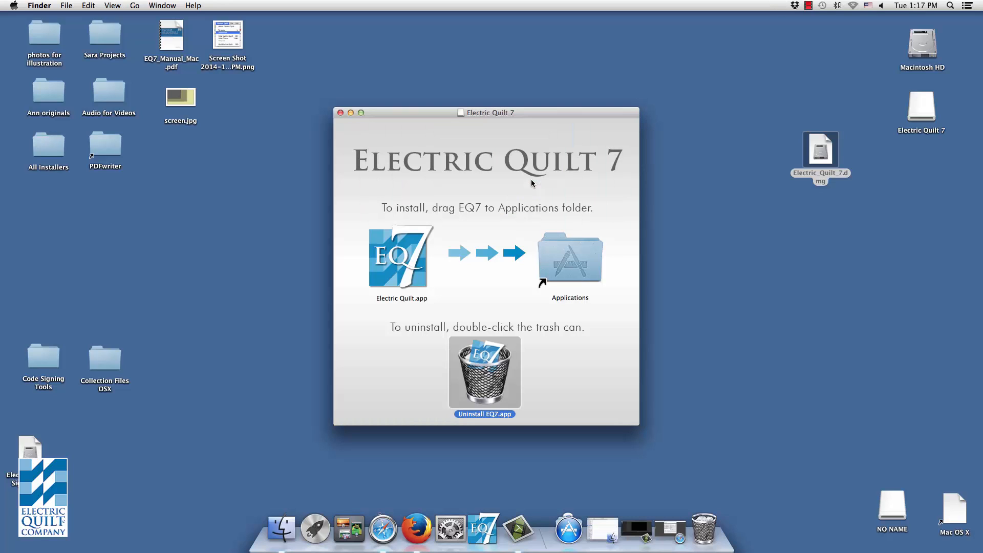
pyautogui.click(483, 524)
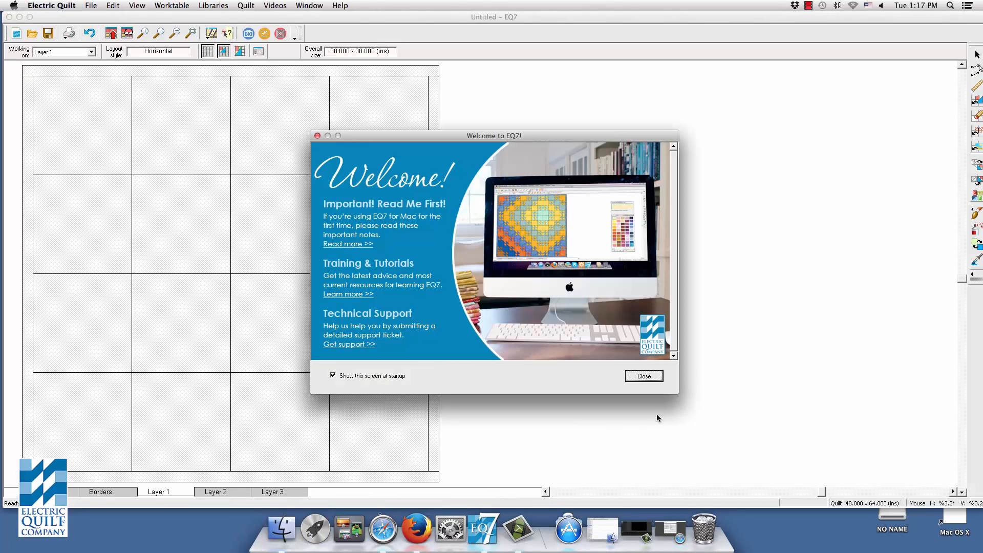
# Dismiss the Welcome and new-project dialogs, then request Deactivate from the Electric Quilt menu
pyautogui.click(643, 376)
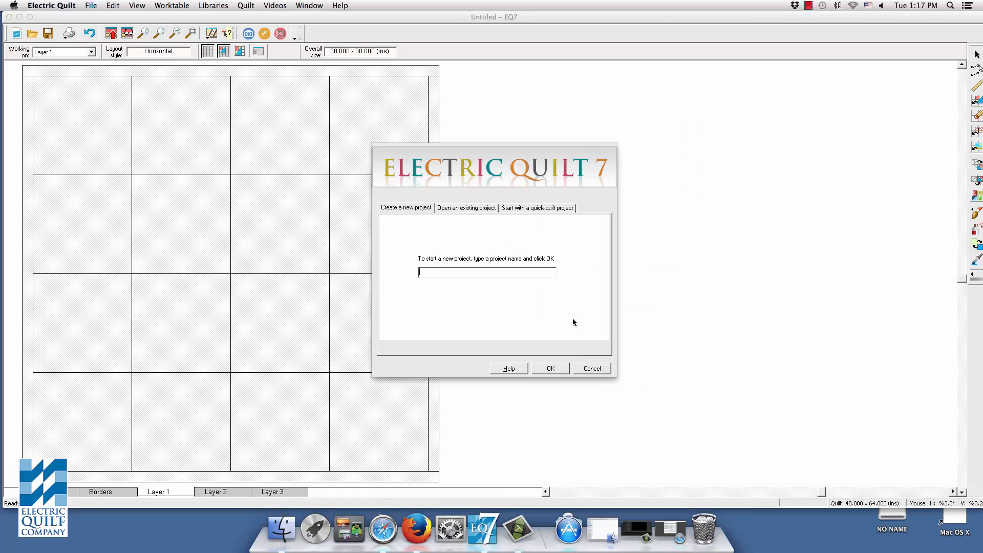
pyautogui.click(589, 367)
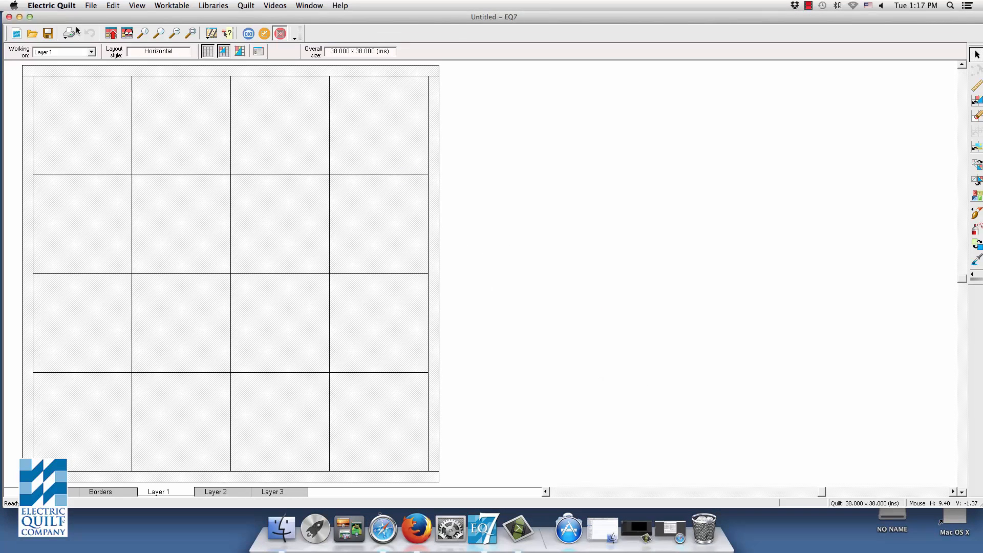
pyautogui.click(51, 6)
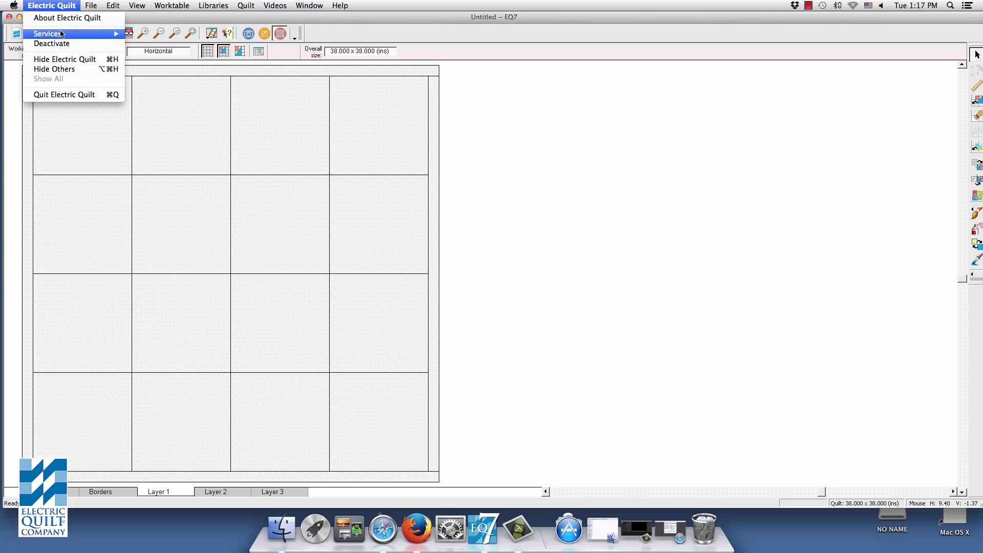
pyautogui.moveTo(51, 43)
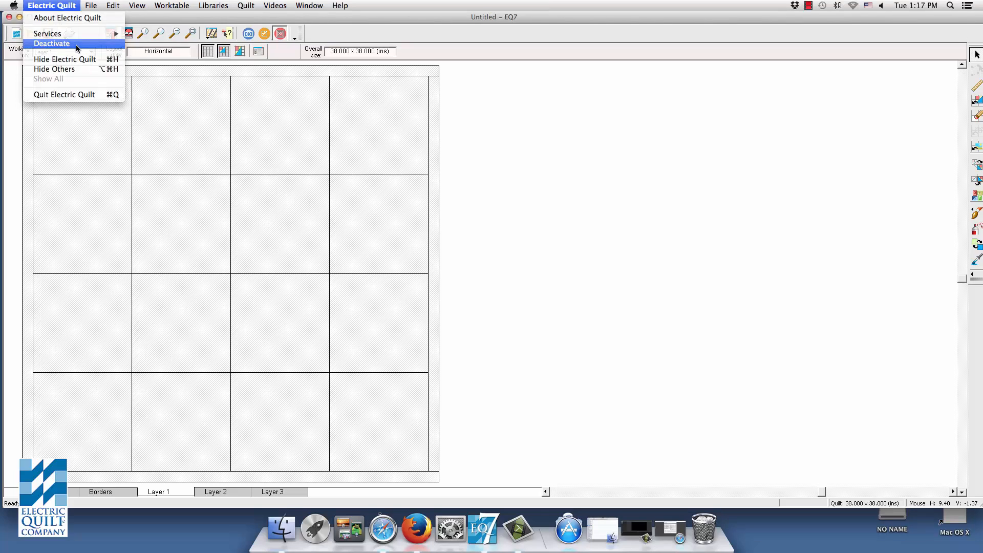
pyautogui.click(52, 43)
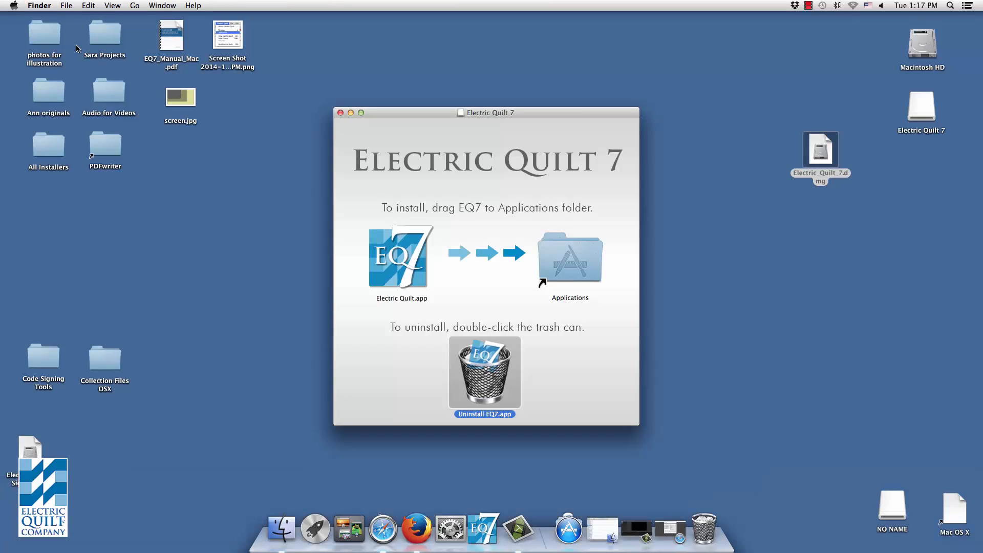
# Decline the deactivation prompt and start Uninstall EQ7 to reach its confirmation
pyautogui.doubleClick(484, 371)
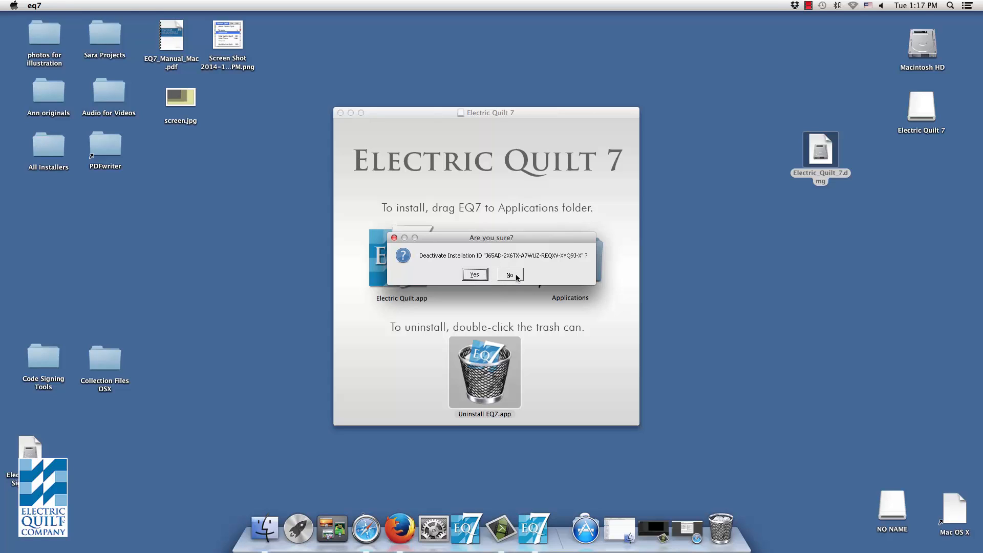
pyautogui.click(509, 274)
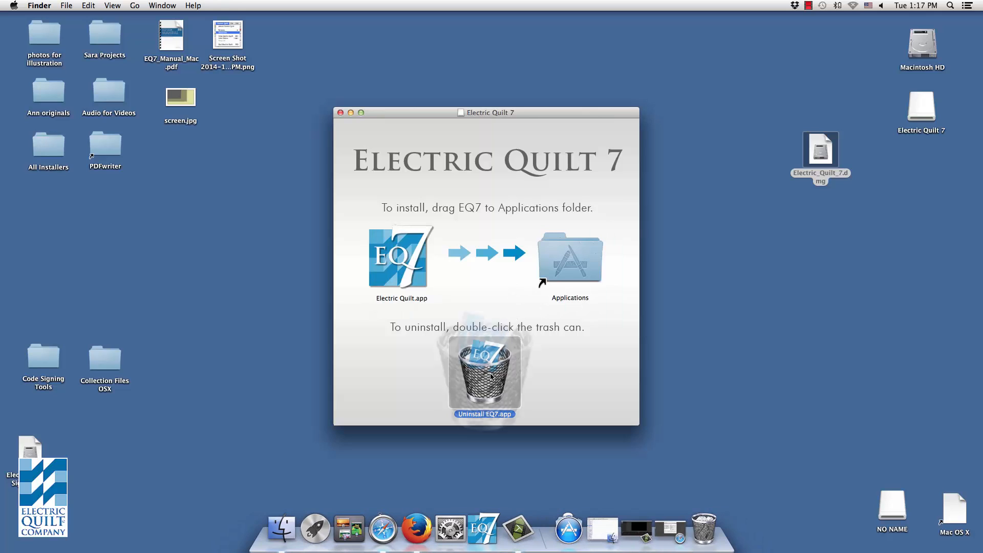
pyautogui.doubleClick(484, 373)
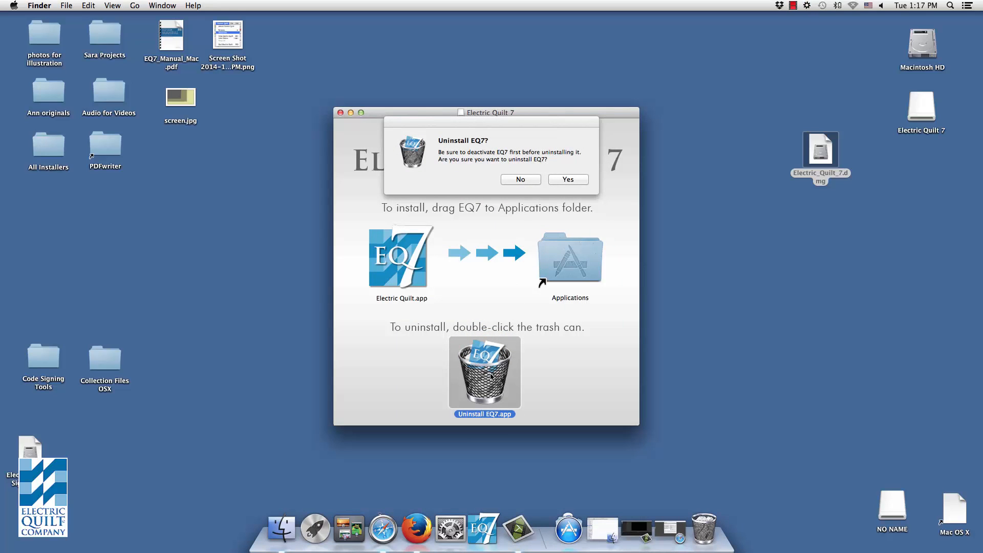